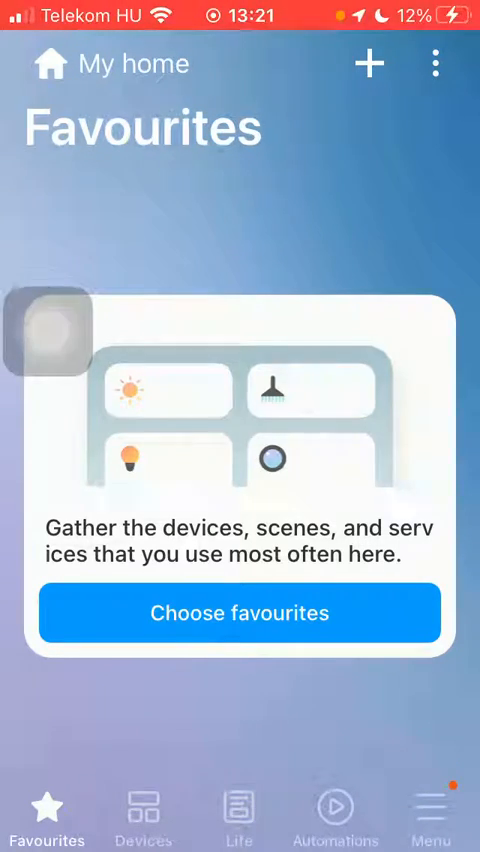
Open the SmartThings main menu from the bottom navigation bar.
click(430, 810)
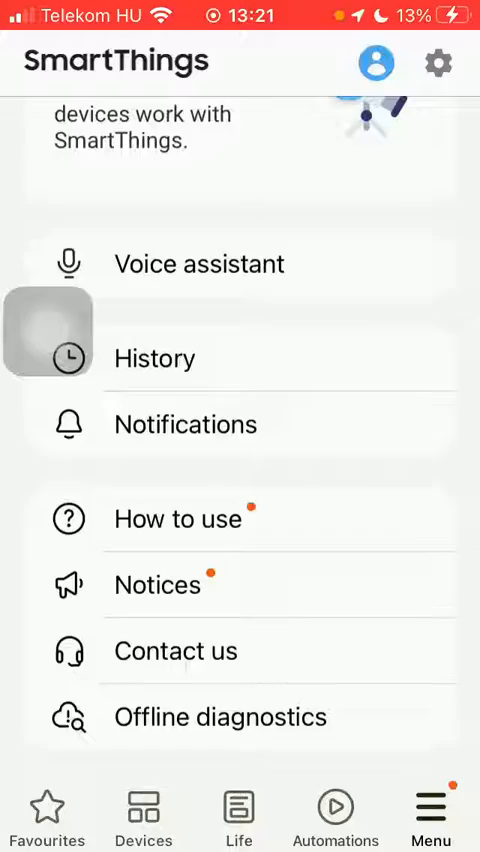
In Settings > Widget, tick the mmm scene alongside lllll and save.
click(438, 62)
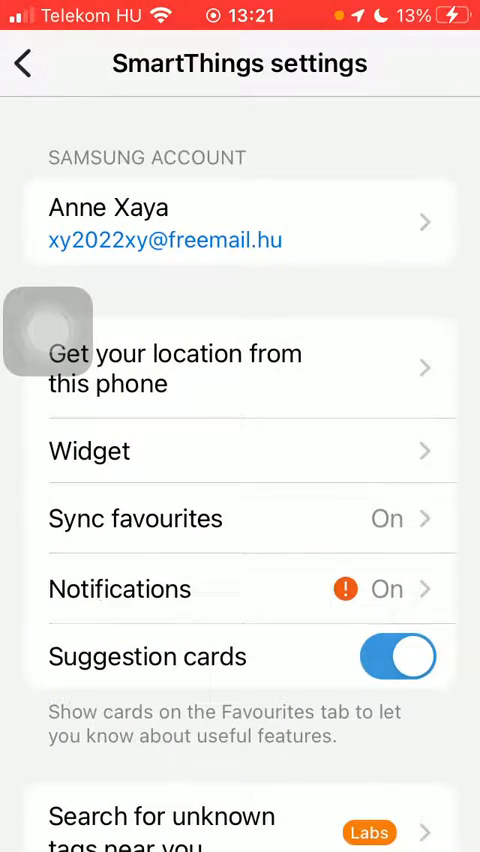
click(90, 450)
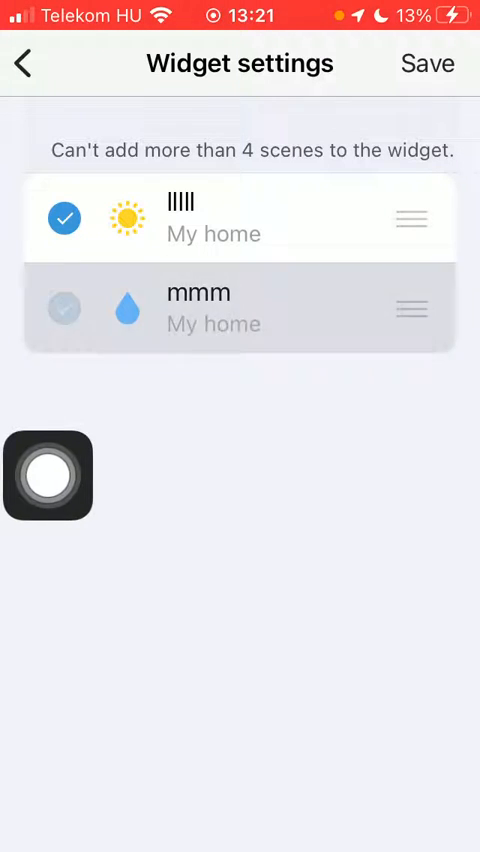
click(65, 308)
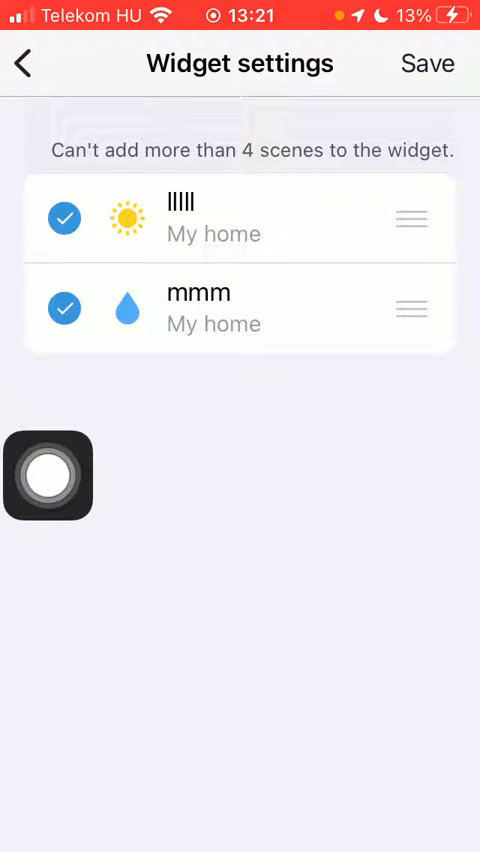
click(48, 475)
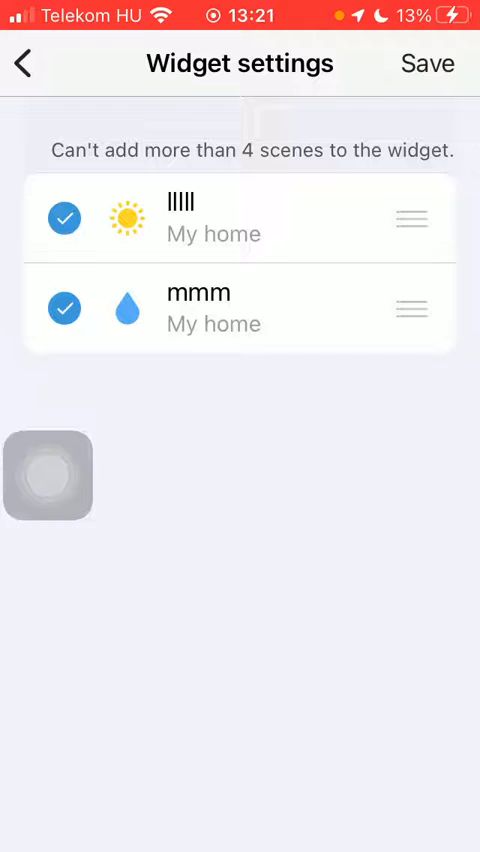